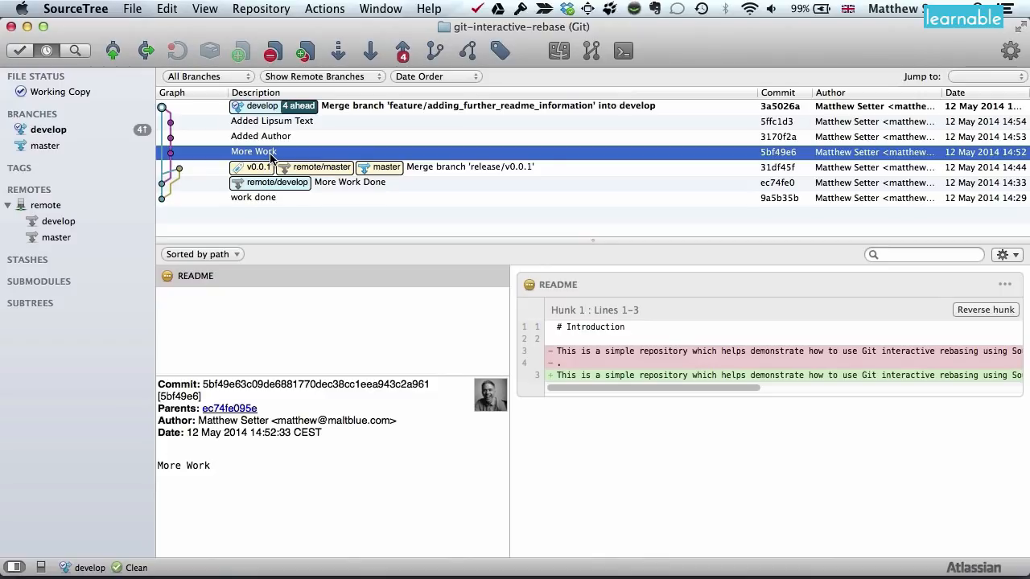
{"action": "mouse_move", "coordinate": [298, 157]}
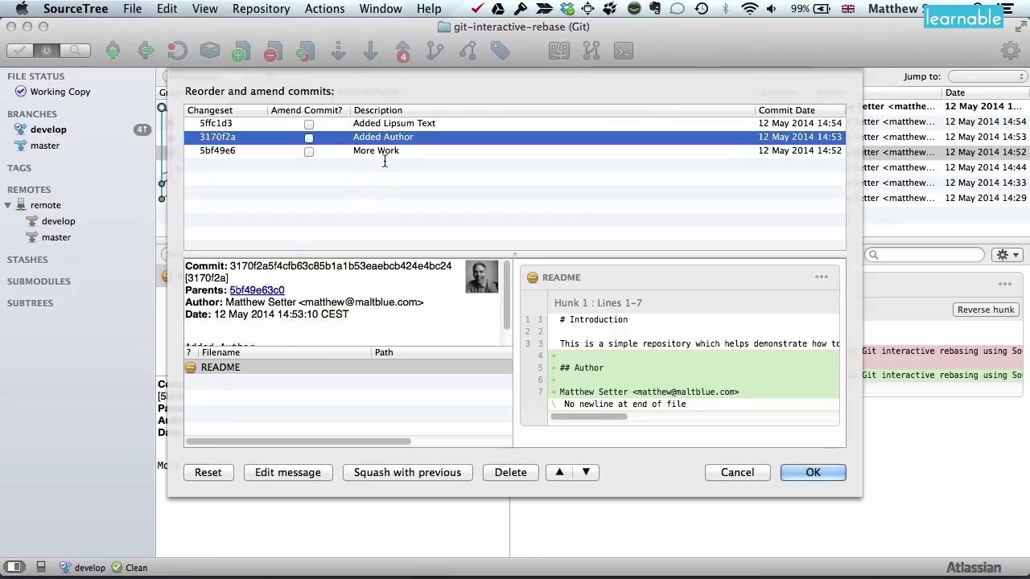
Change the More Work commit message to 'Fleshed out the README with more information about the purpose of the repository.'
{"action": "left_click", "coordinate": [376, 150]}
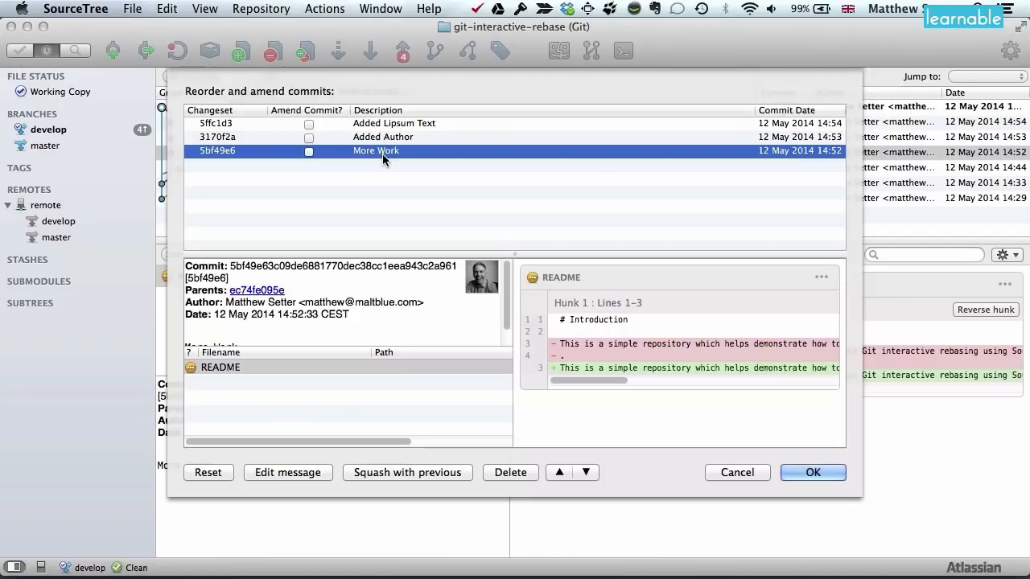
{"action": "right_click", "coordinate": [386, 156]}
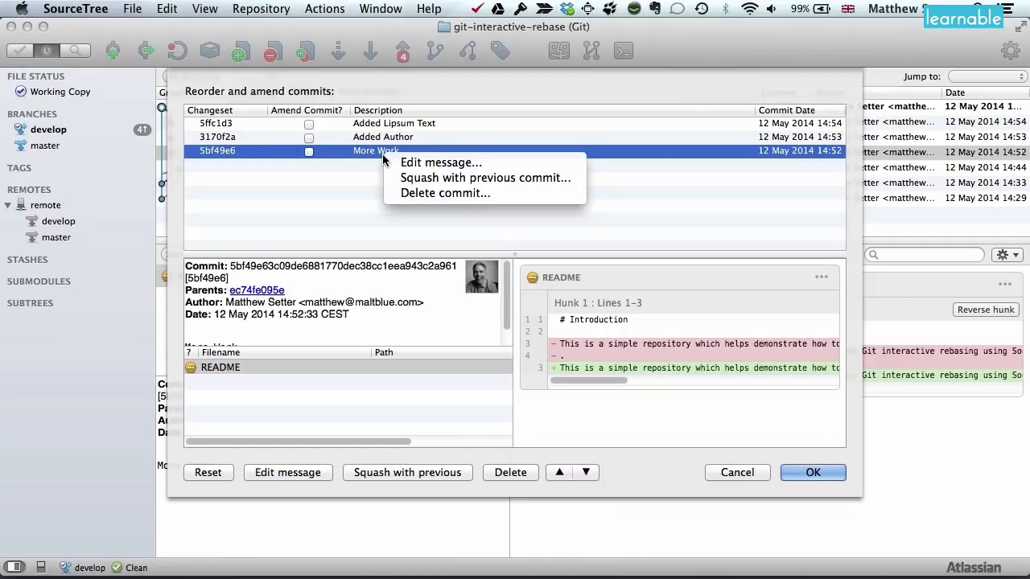
{"action": "mouse_move", "coordinate": [440, 162]}
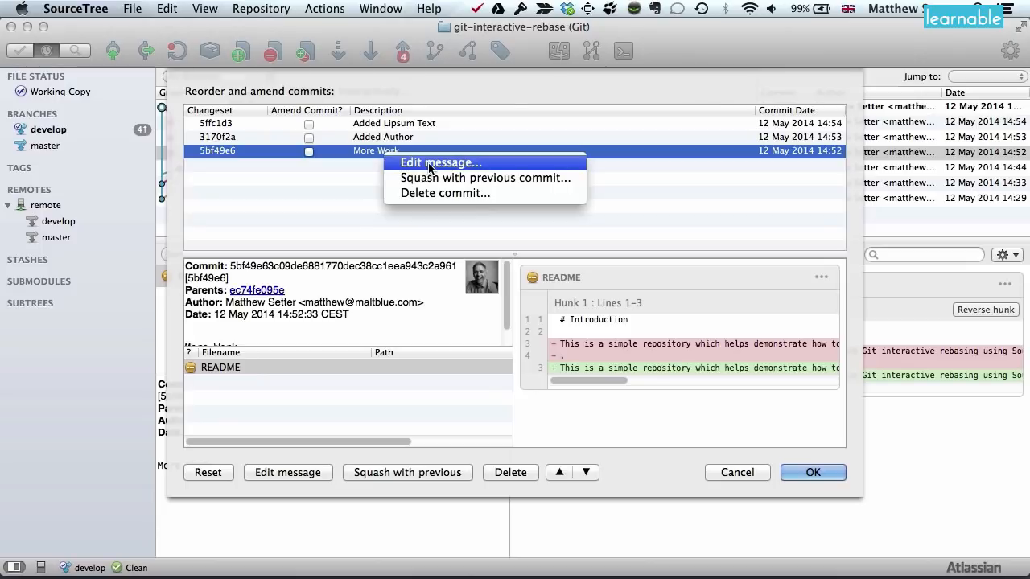
{"action": "left_click", "coordinate": [440, 162]}
{"action": "type", "text": "Fleshed"}
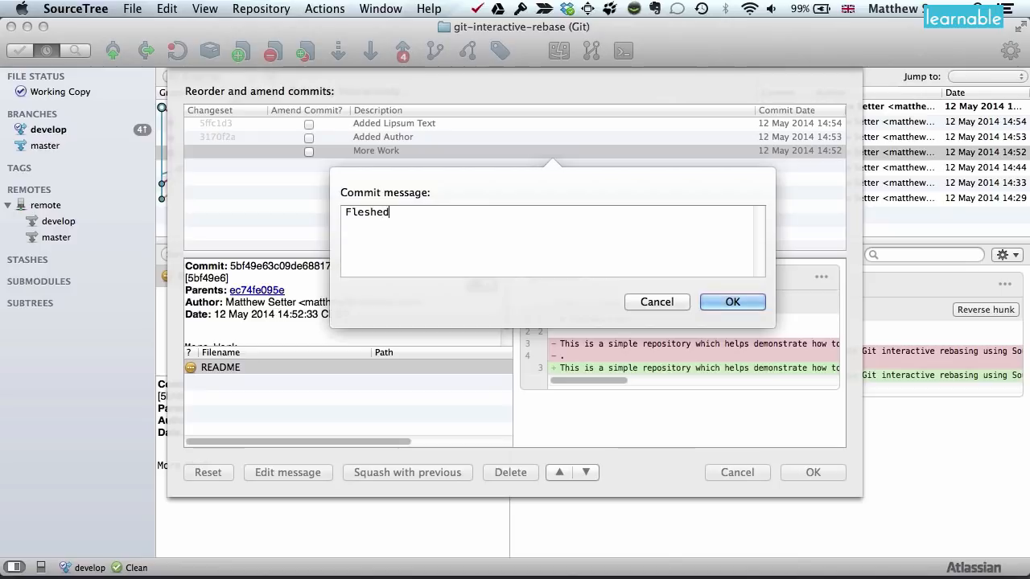
{"action": "type", "text": "out the READM"}
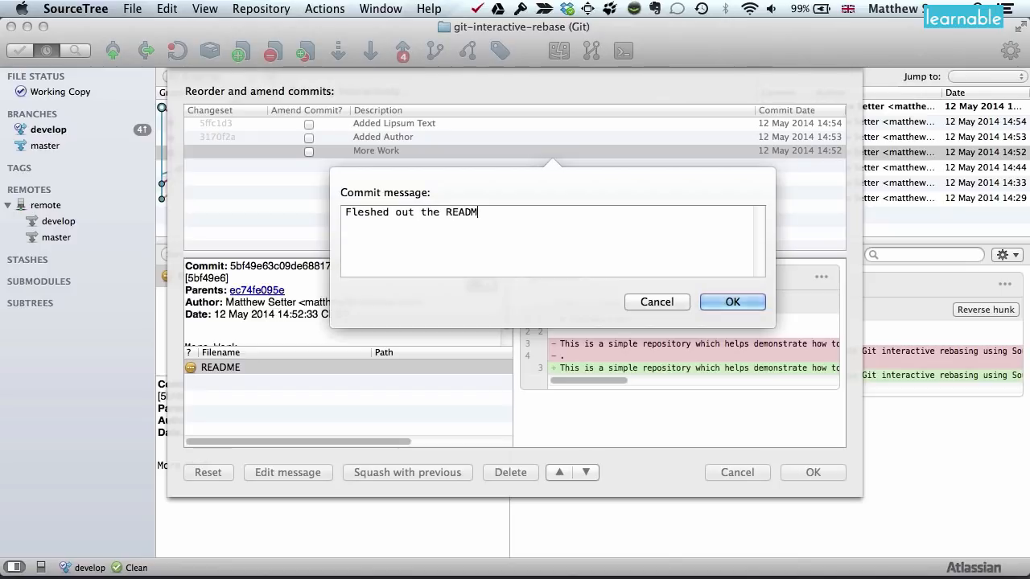
{"action": "type", "text": "E with more information about the purpose of the repository."}
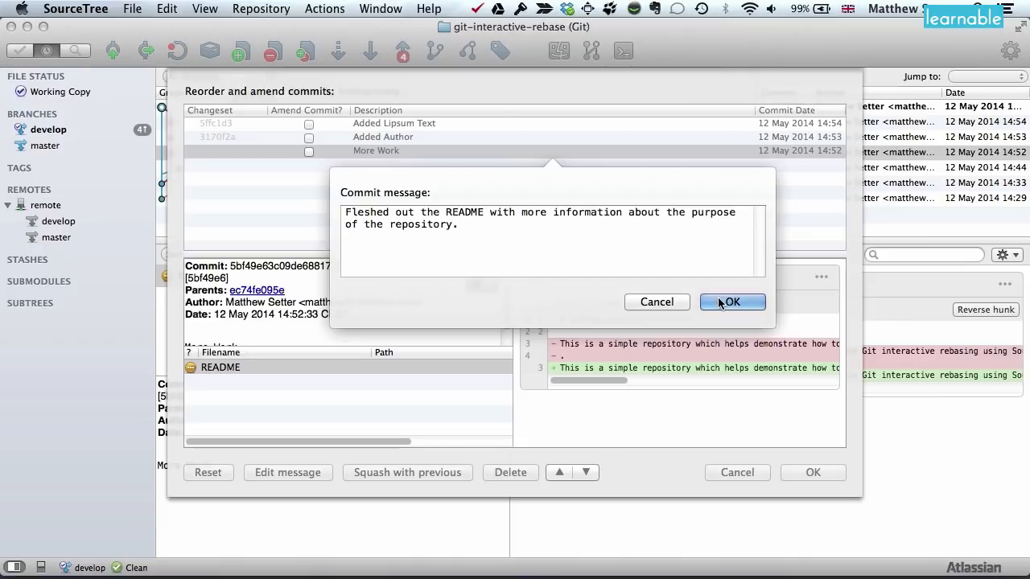
{"action": "left_click", "coordinate": [731, 301]}
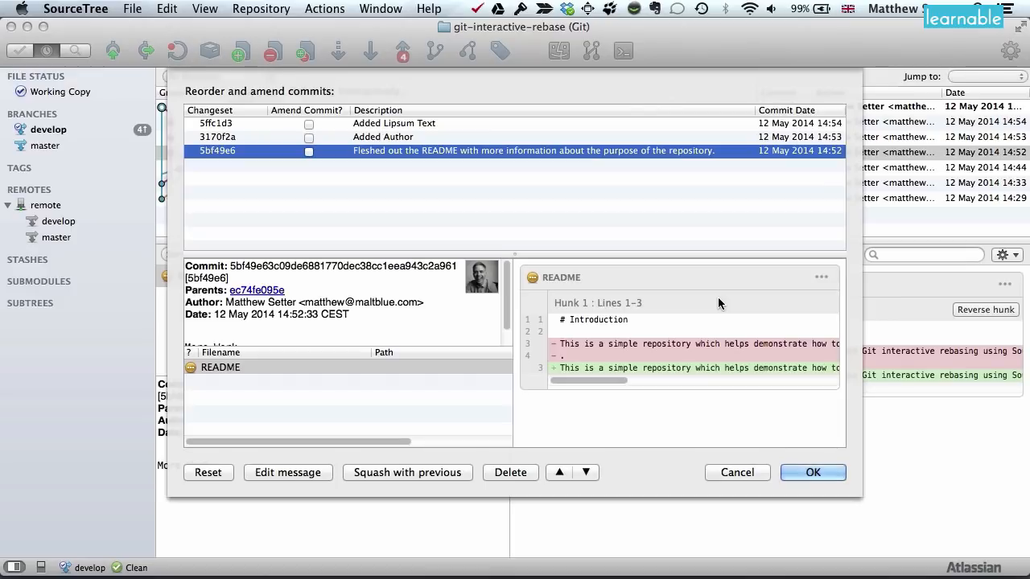
{"action": "mouse_move", "coordinate": [516, 252]}
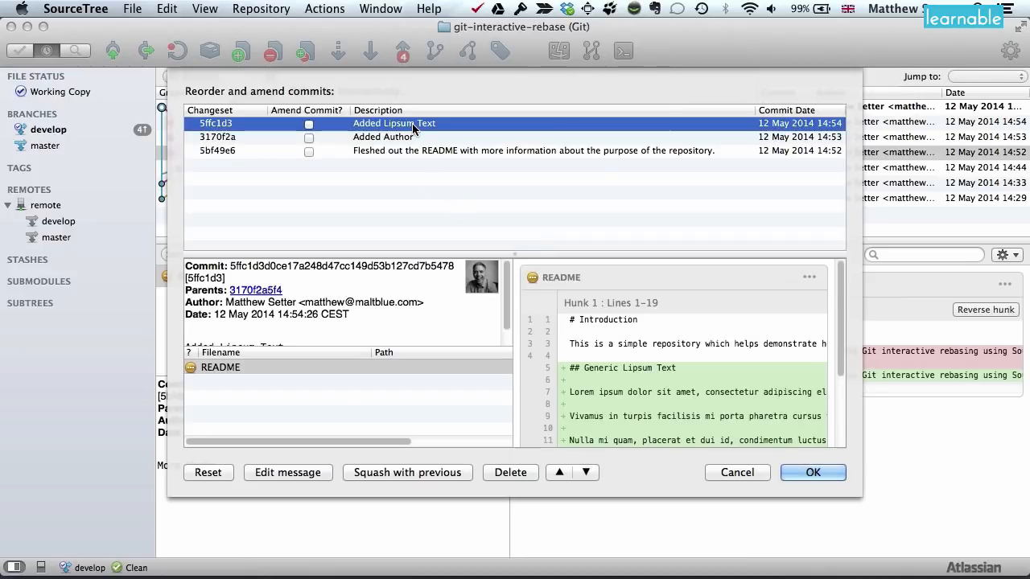
{"action": "mouse_move", "coordinate": [539, 243]}
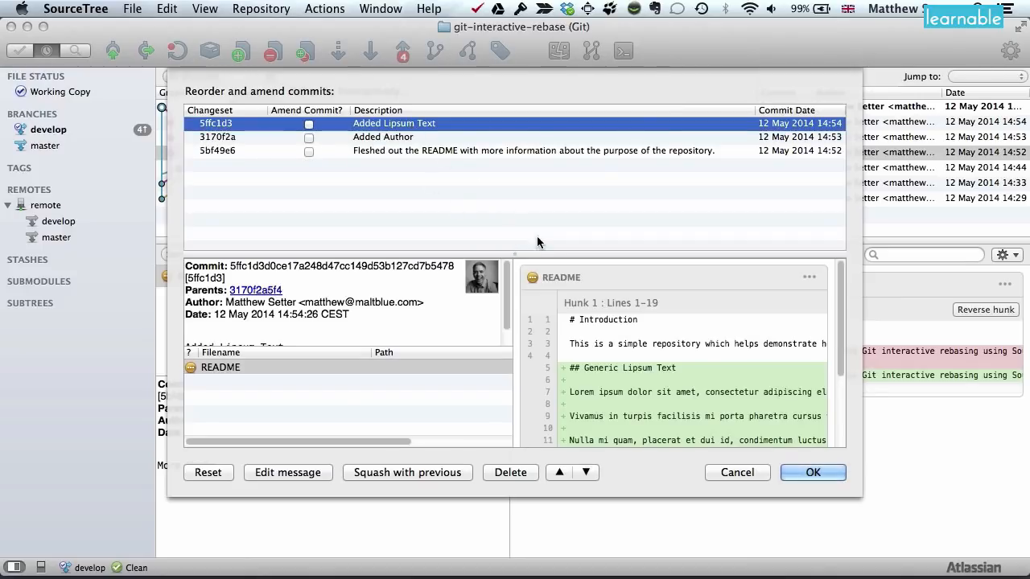
{"action": "scroll", "scroll_direction": "down", "scroll_amount": 3}
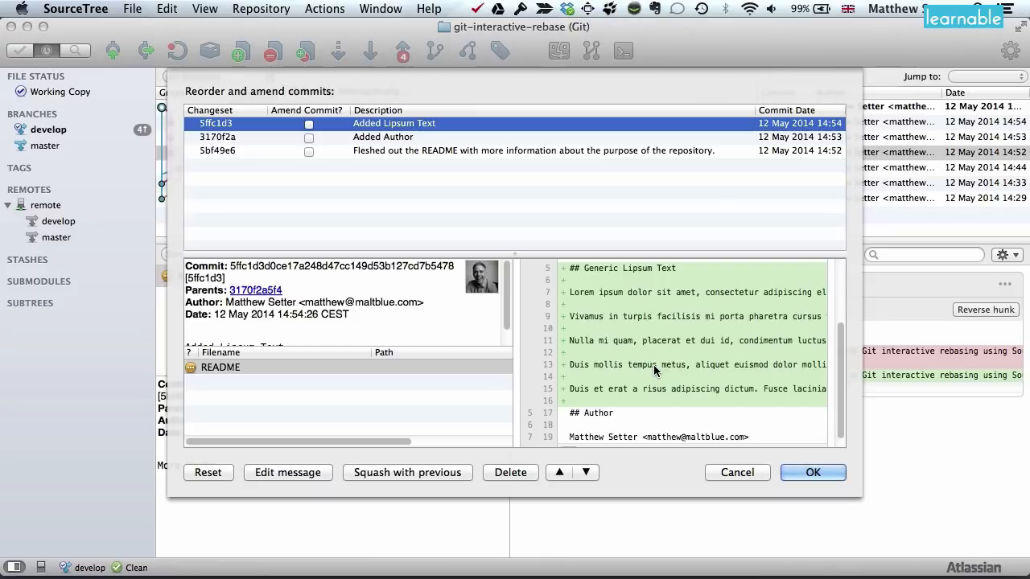
{"action": "mouse_move", "coordinate": [651, 378]}
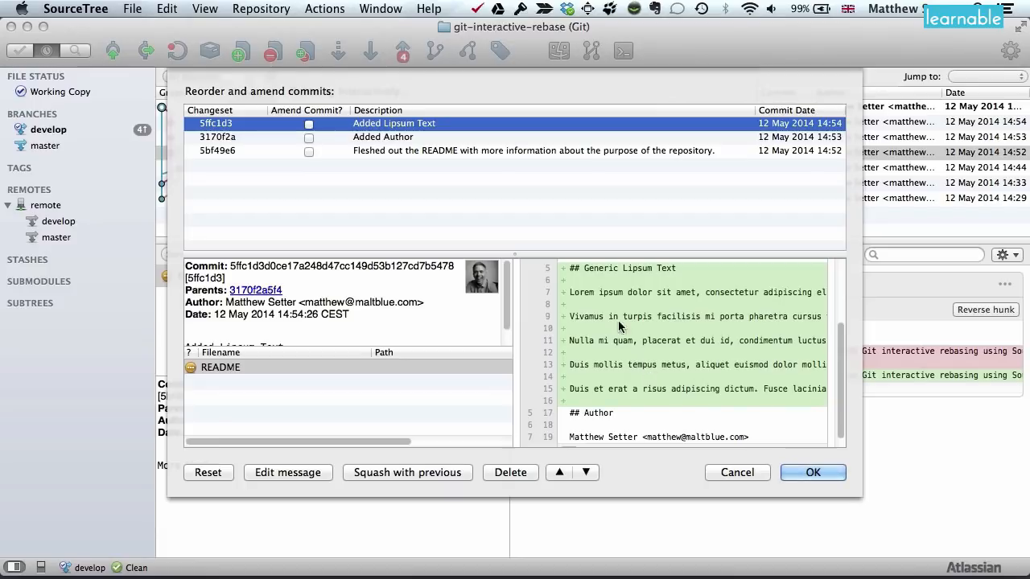
{"action": "mouse_move", "coordinate": [461, 131]}
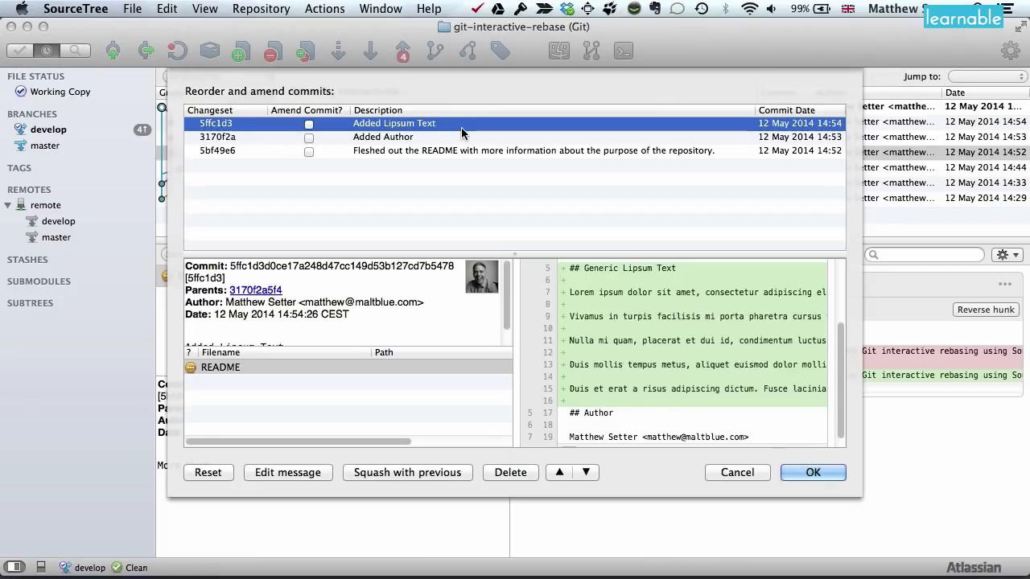
{"action": "mouse_move", "coordinate": [443, 145]}
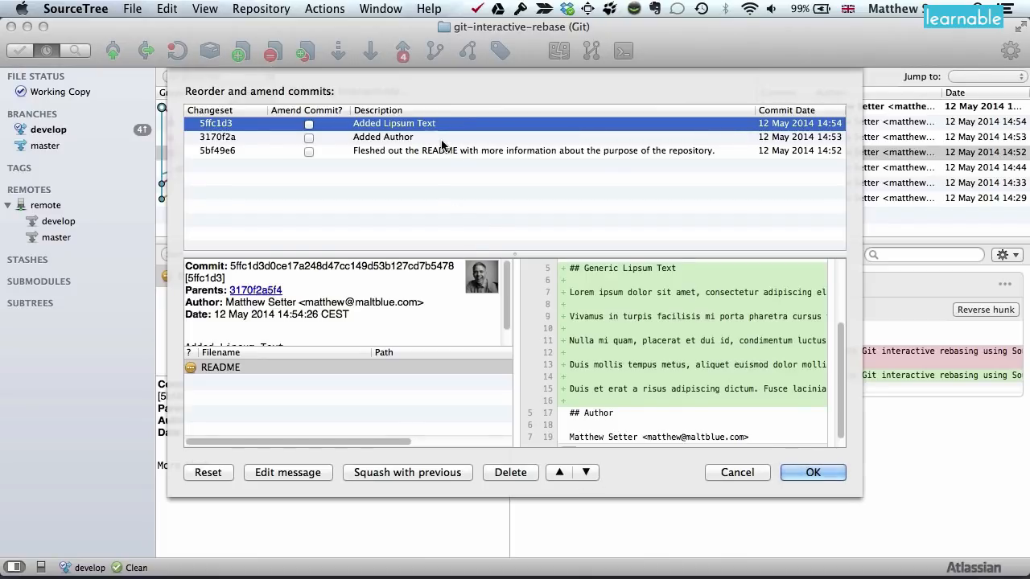
Move the Added Author commit up above Added Lipsum Text
{"action": "left_click", "coordinate": [559, 472]}
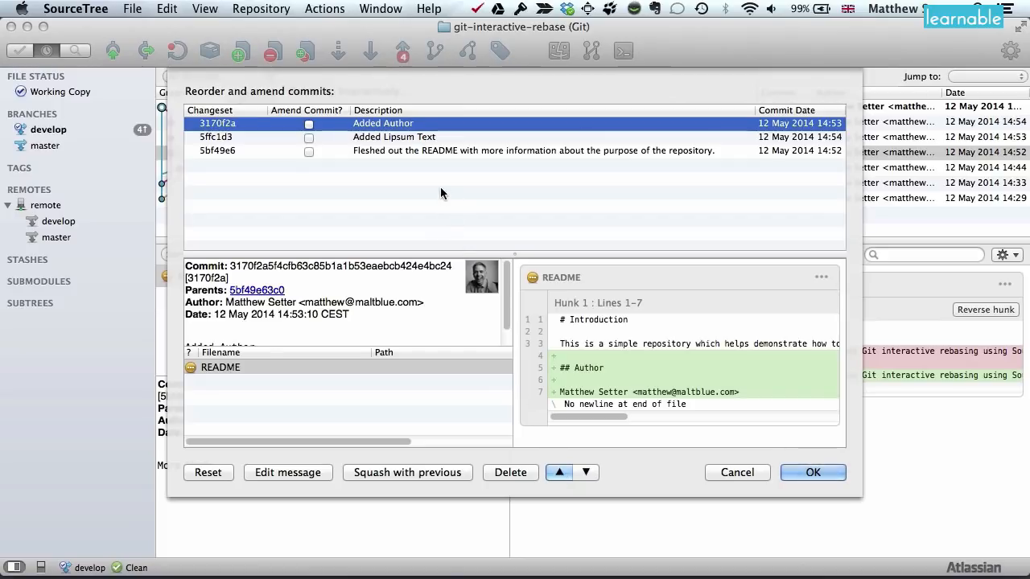
{"action": "mouse_move", "coordinate": [440, 152]}
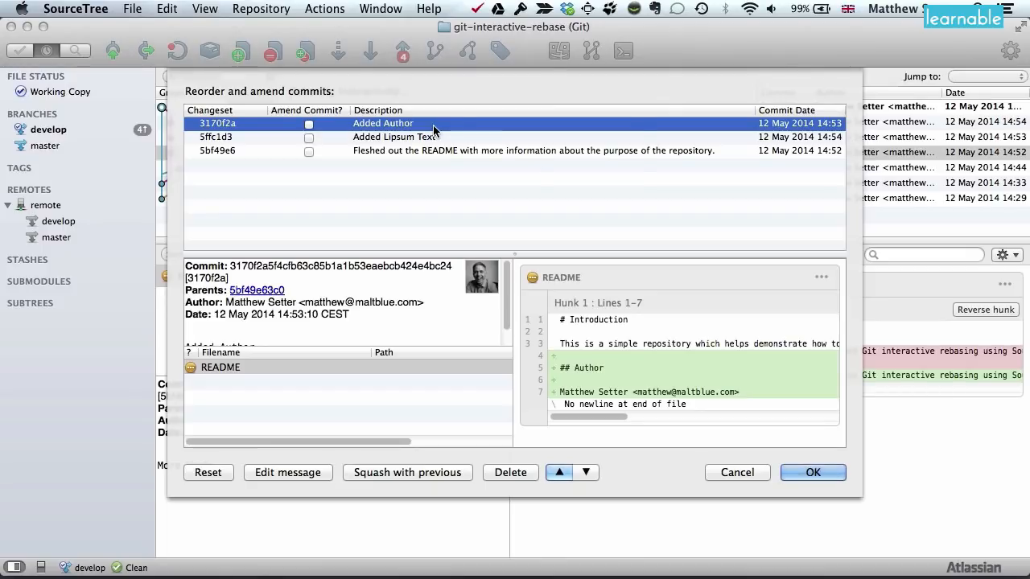
Squash Added Author with the previous Added Lipsum Text commit
{"action": "right_click", "coordinate": [384, 123]}
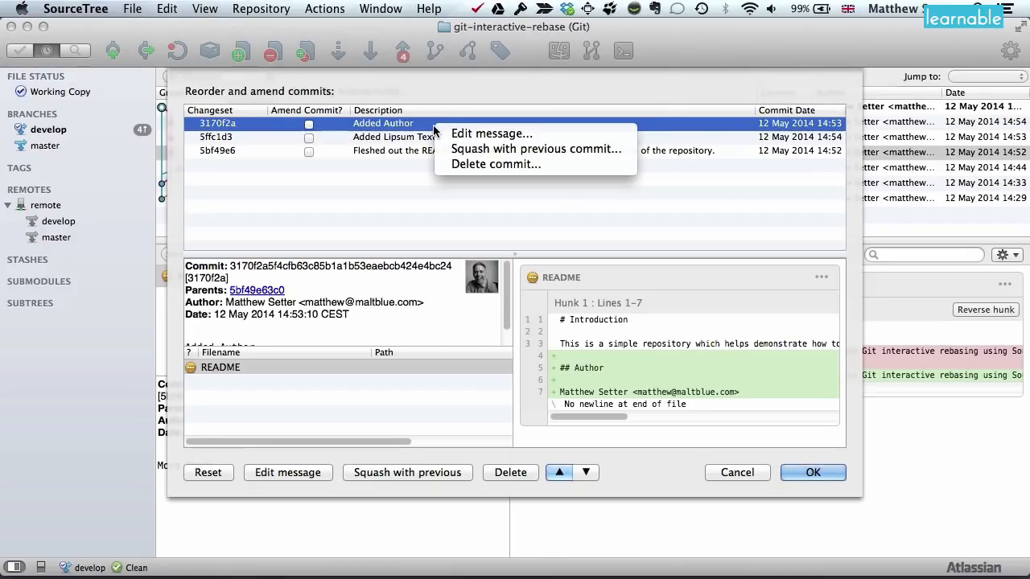
{"action": "mouse_move", "coordinate": [535, 148]}
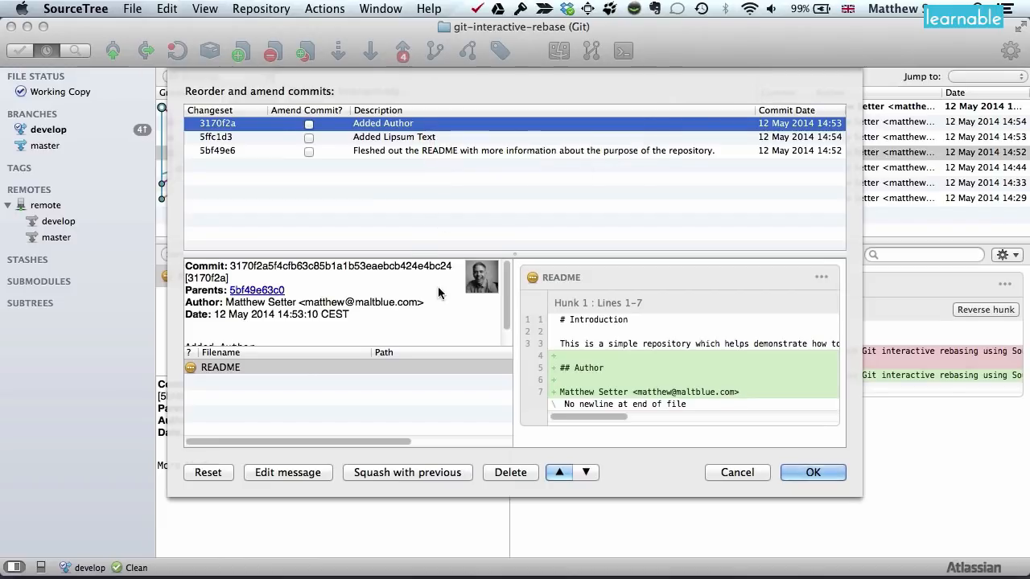
{"action": "left_click", "coordinate": [407, 472]}
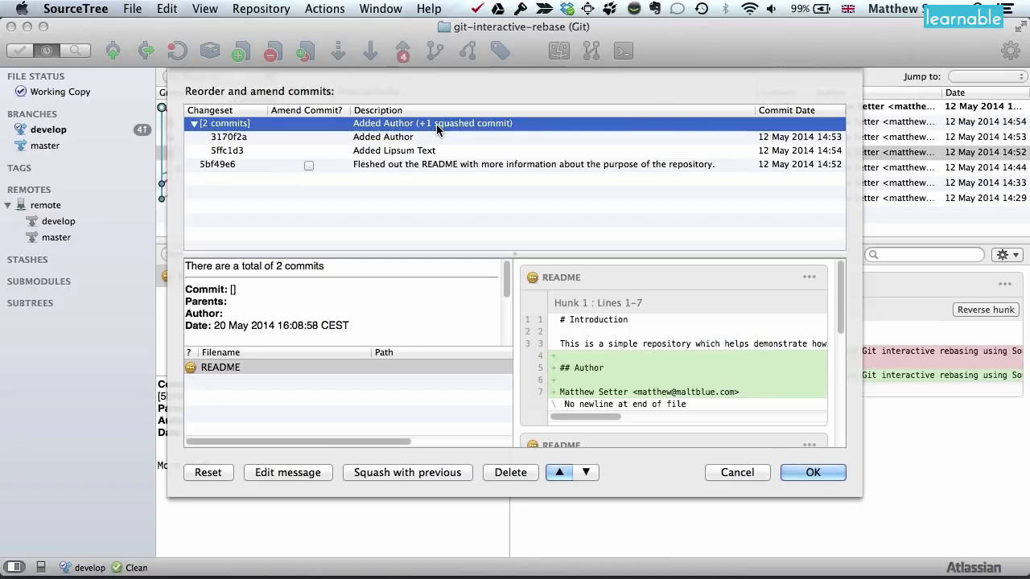
Retitle the squashed commit 'Flesh the README file out further' and apply the rebase
{"action": "right_click", "coordinate": [434, 129]}
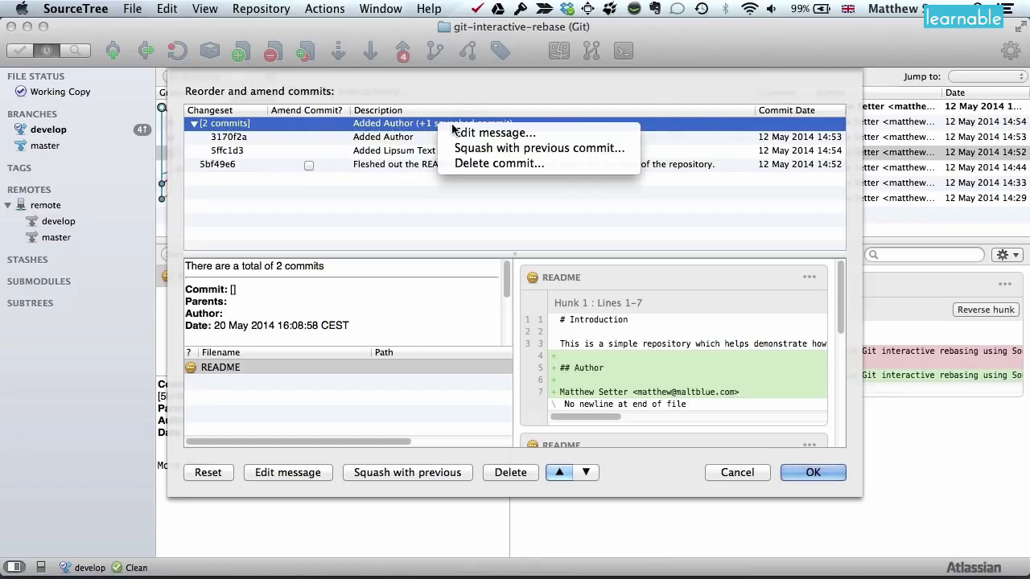
{"action": "left_click", "coordinate": [493, 133]}
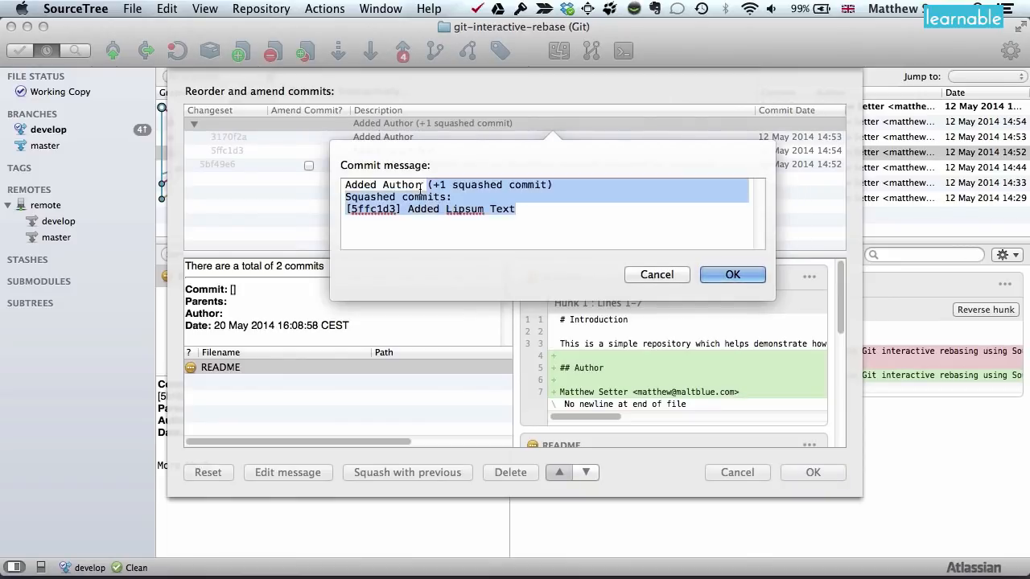
{"action": "type", "text": "Flesh"}
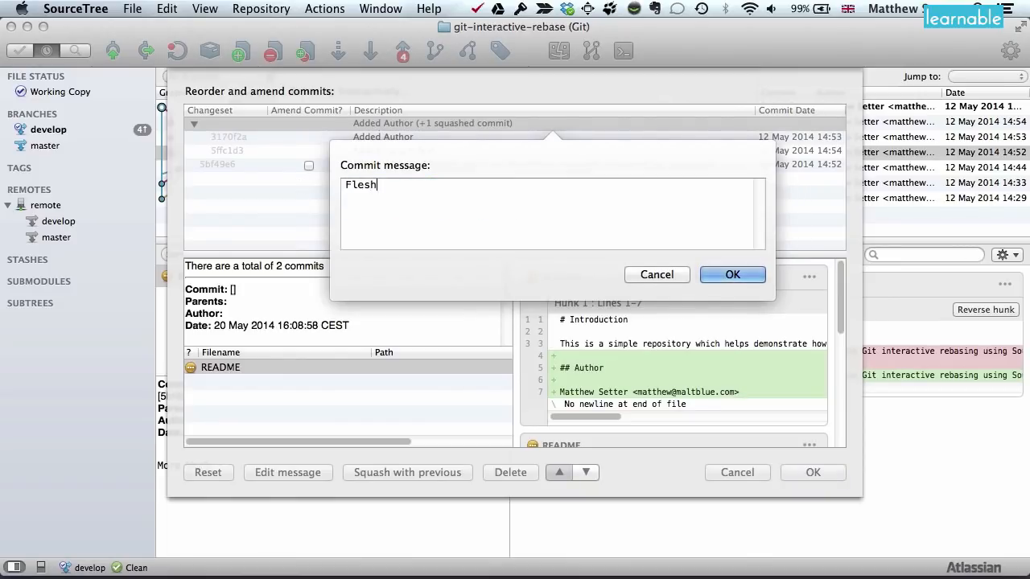
{"action": "type", "text": "the README"}
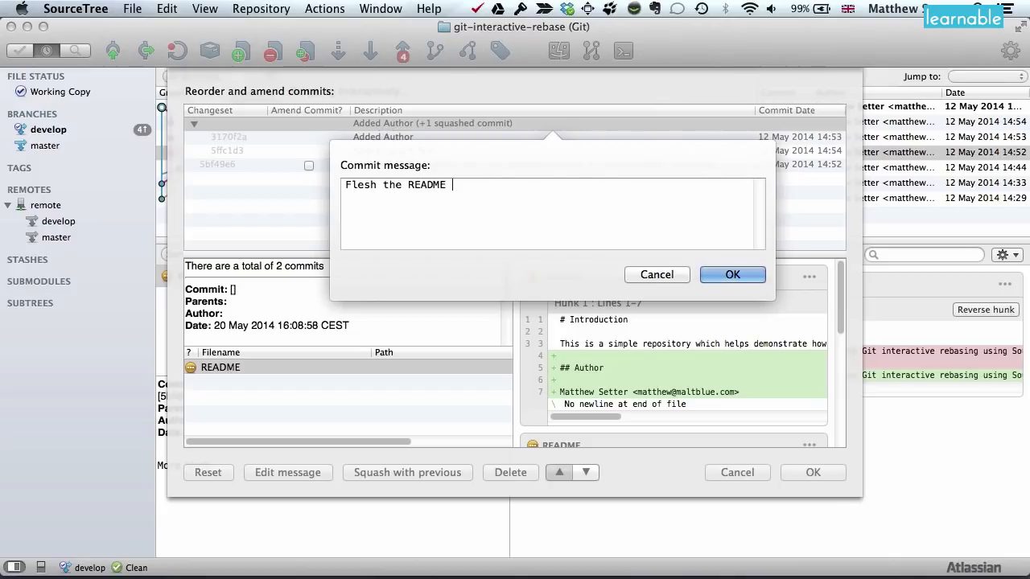
{"action": "type", "text": "file out further"}
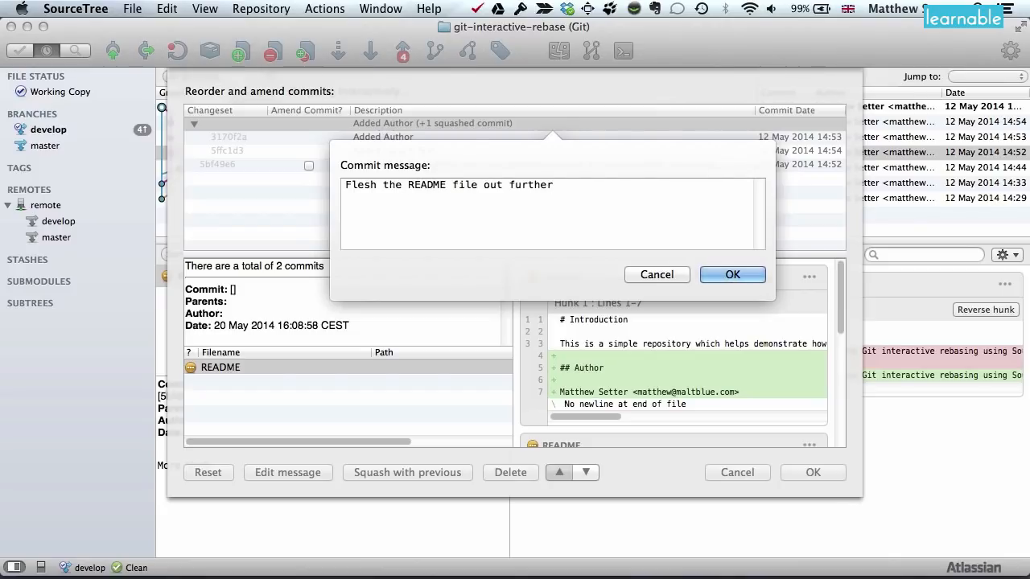
{"action": "type", "text": "Added in the au"}
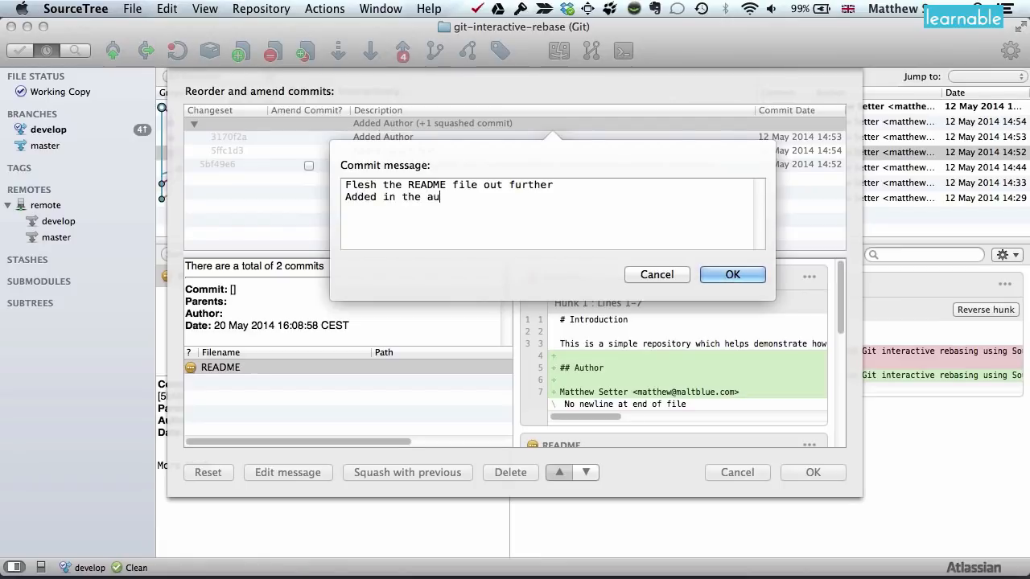
{"action": "type", "text": "thor and lipsum information"}
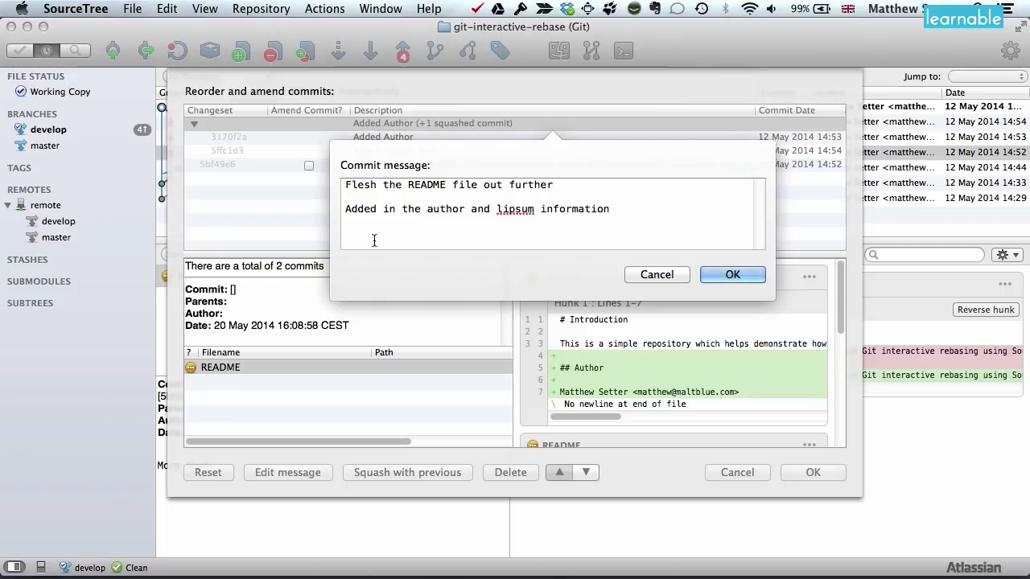
{"action": "left_click", "coordinate": [732, 275]}
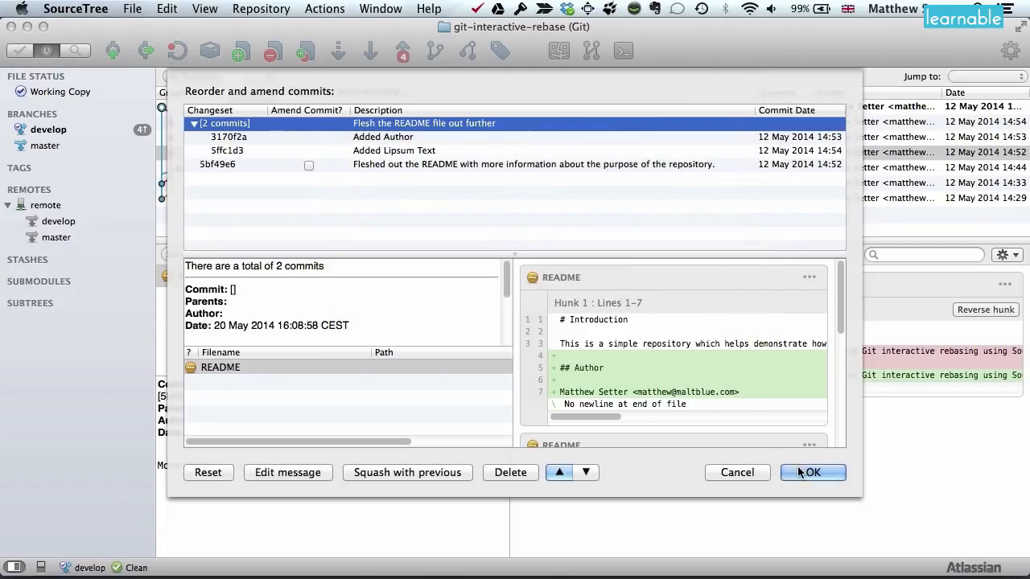
{"action": "left_click", "coordinate": [812, 472]}
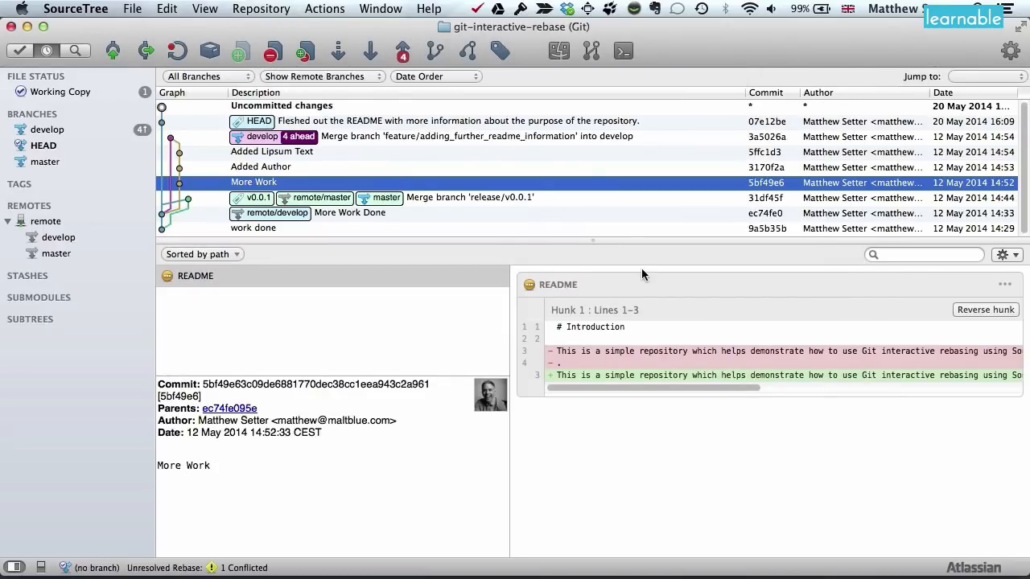